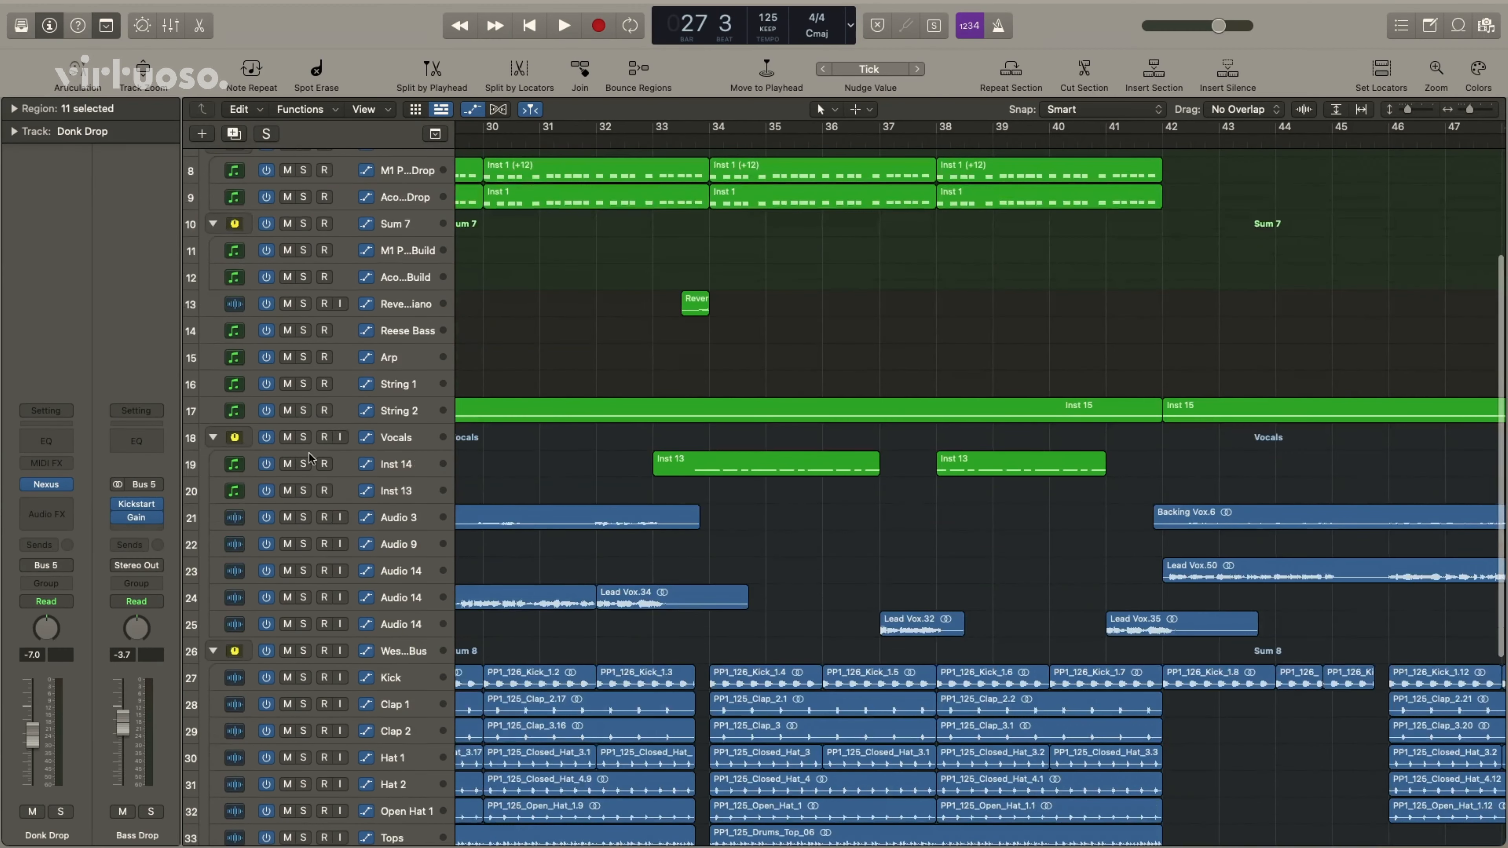
Solo the Vocals track stack and play the passage around bar 33 to audition the chopped vocals
click(303, 437)
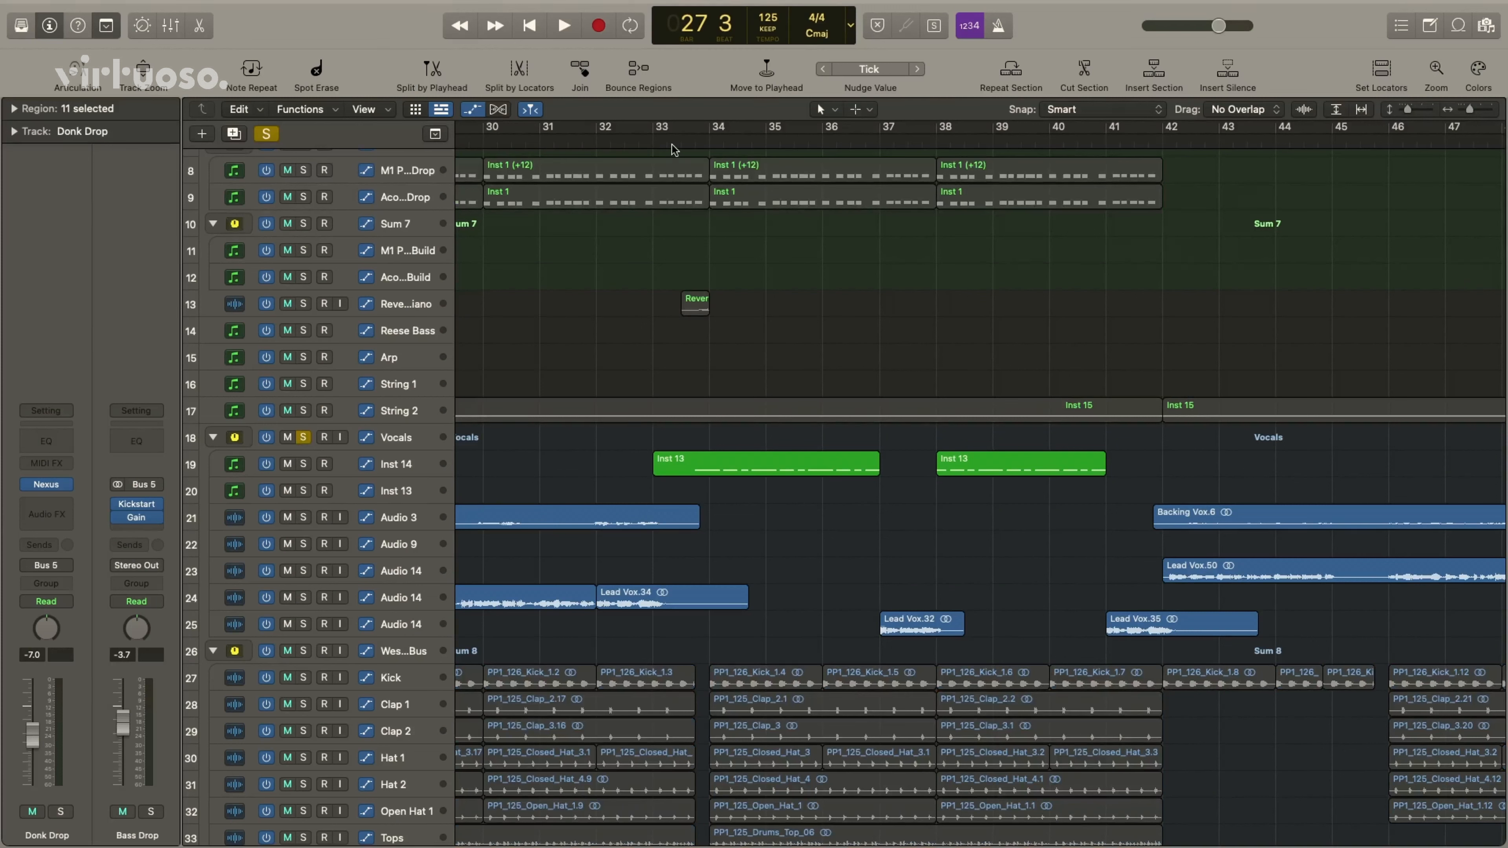
click(562, 25)
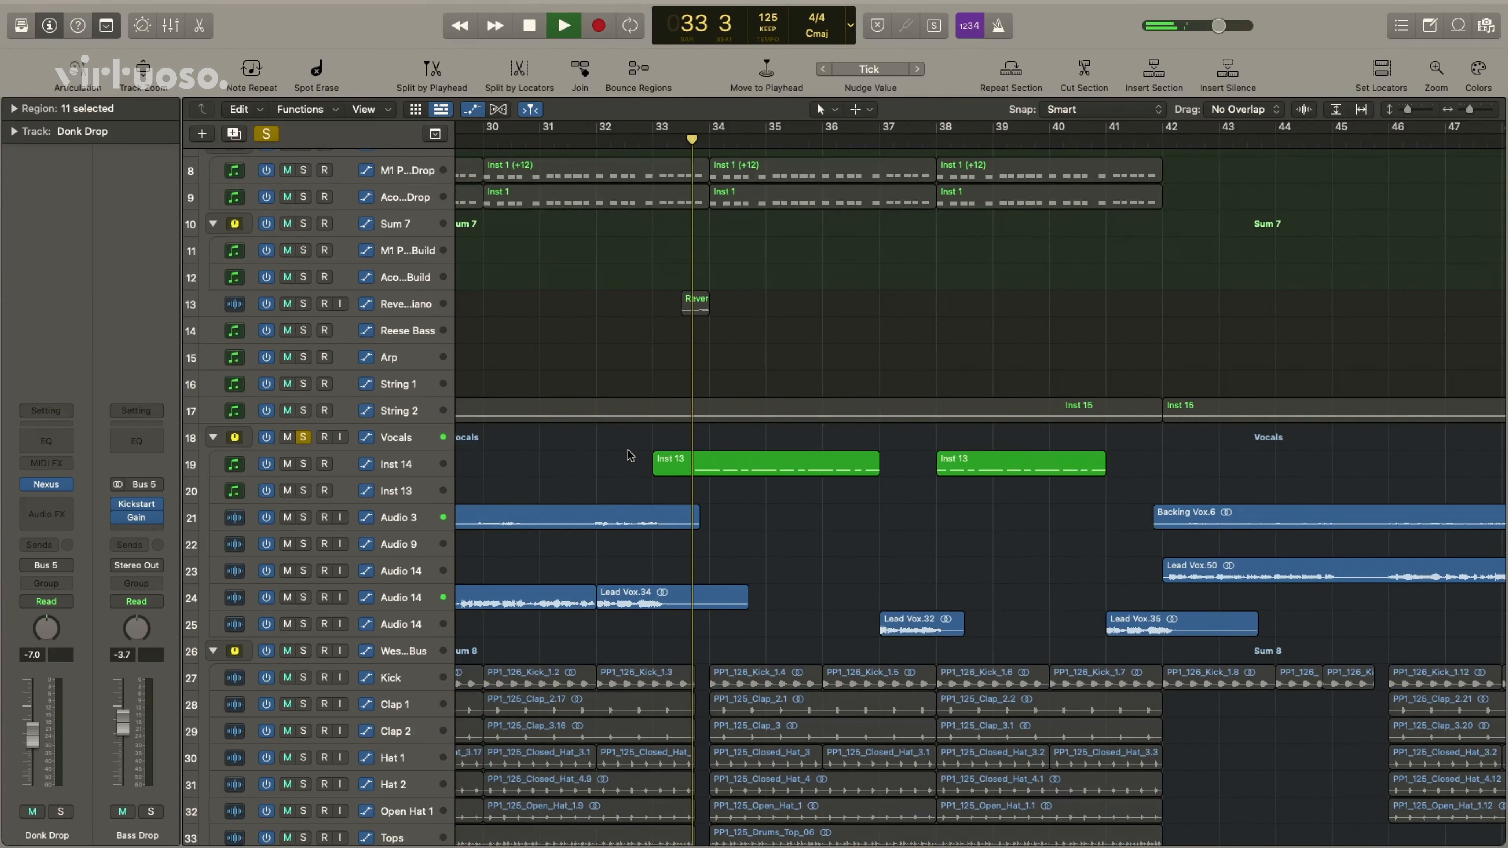
click(562, 25)
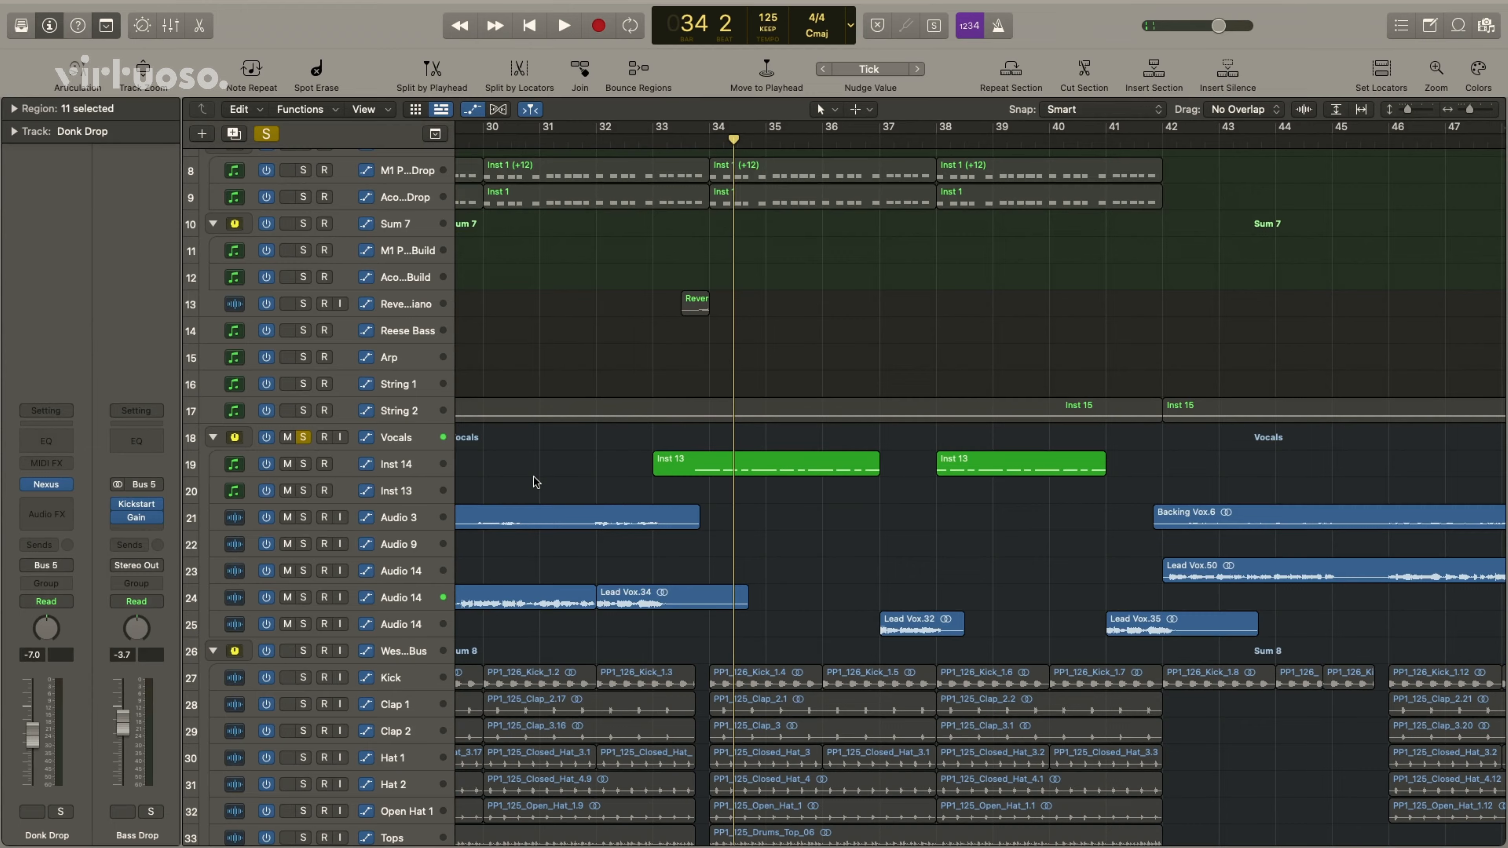